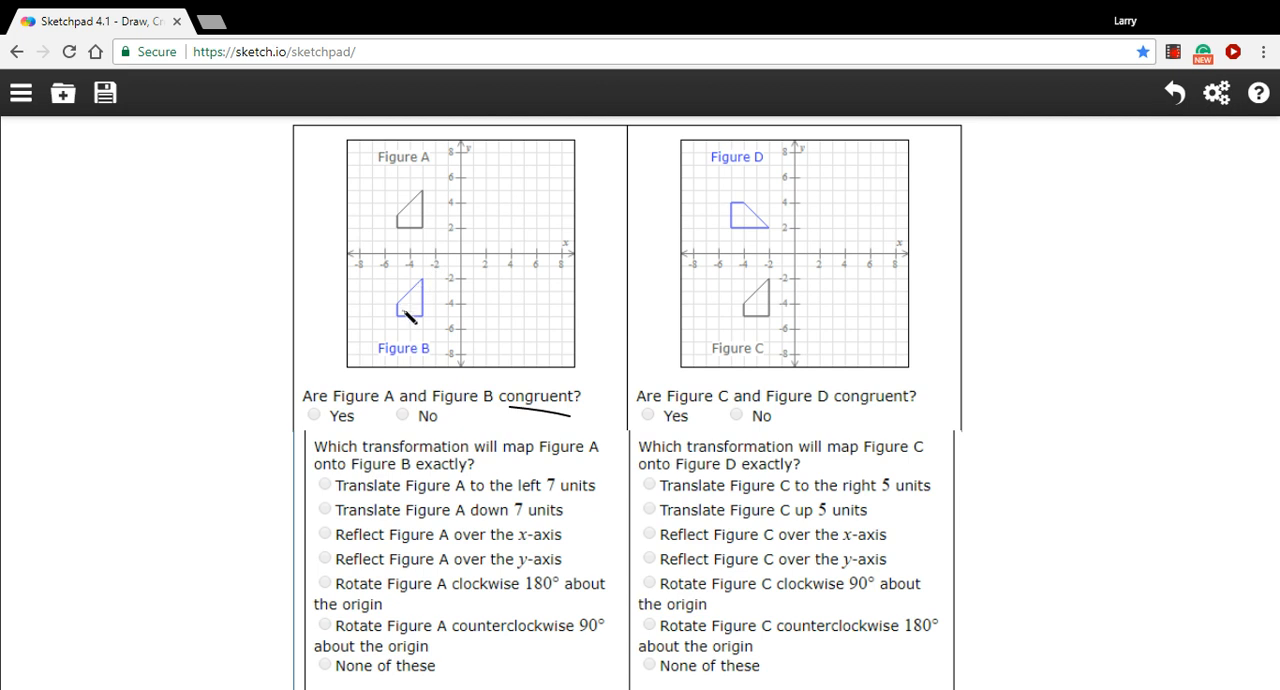
{"action": "mouse_move", "coordinate": [398, 346]}
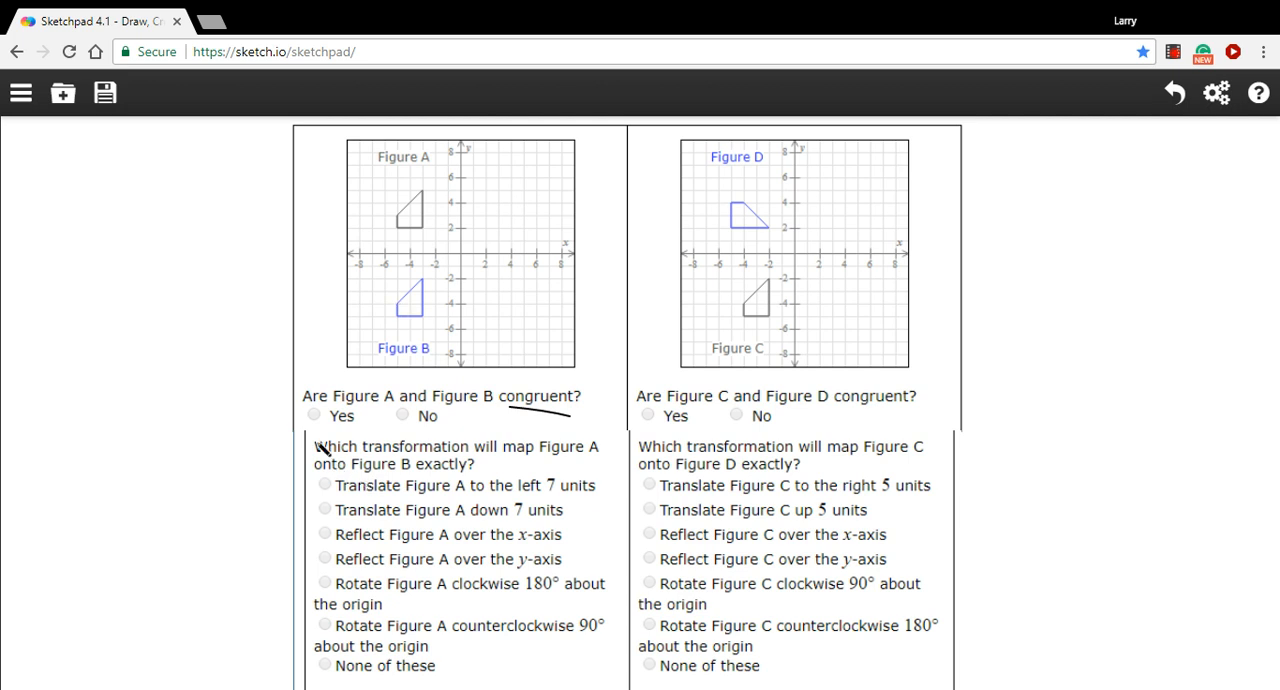
Tick 'Yes' for whether Figure A and Figure B are congruent.
{"action": "left_click", "coordinate": [314, 414]}
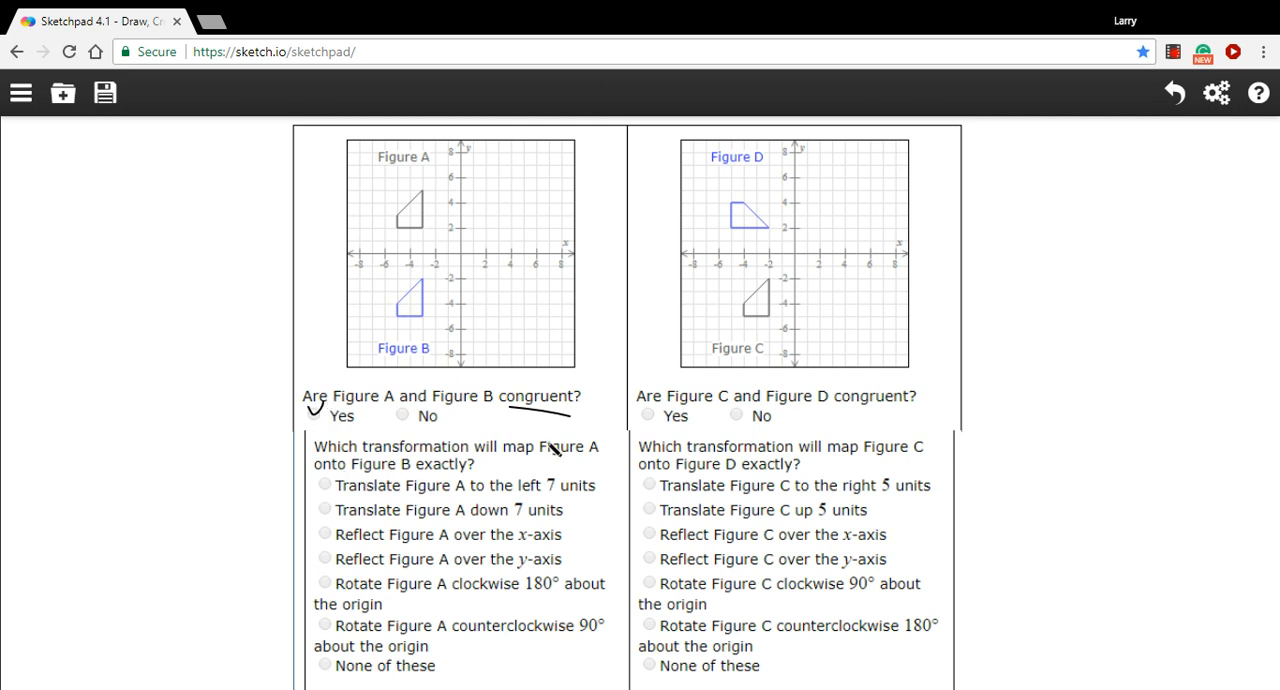
{"action": "mouse_move", "coordinate": [430, 256]}
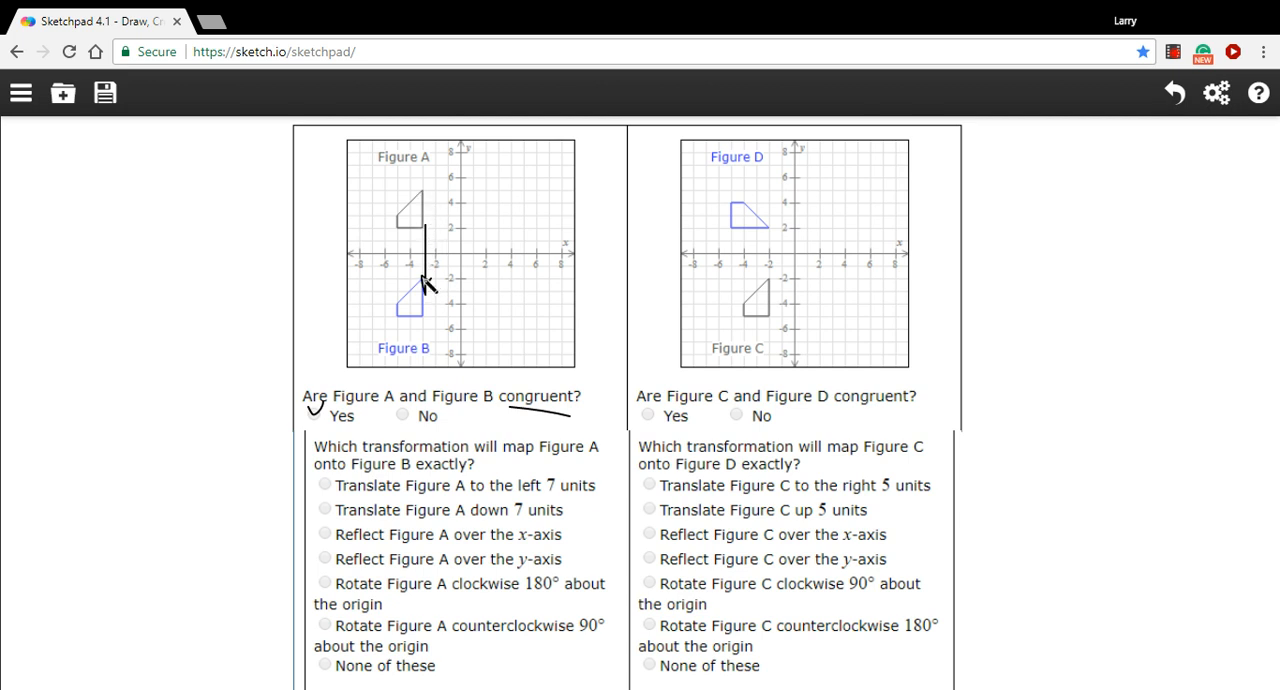
{"action": "mouse_move", "coordinate": [476, 544]}
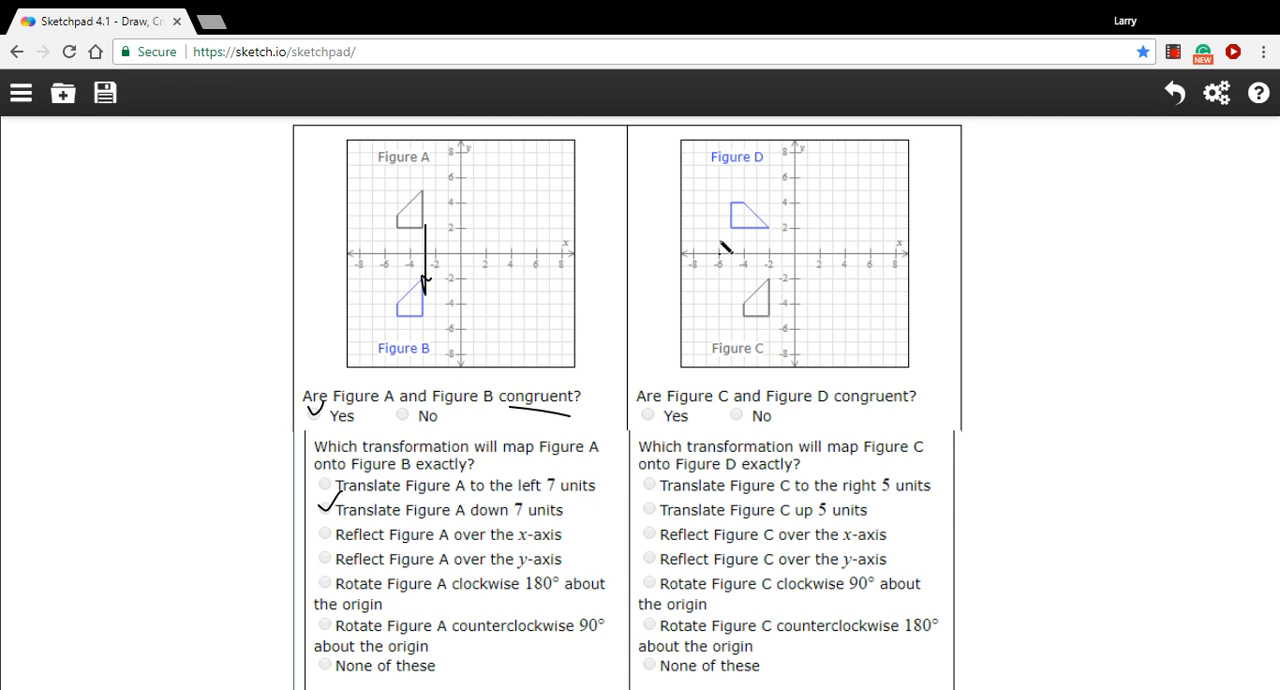
{"action": "mouse_move", "coordinate": [744, 344]}
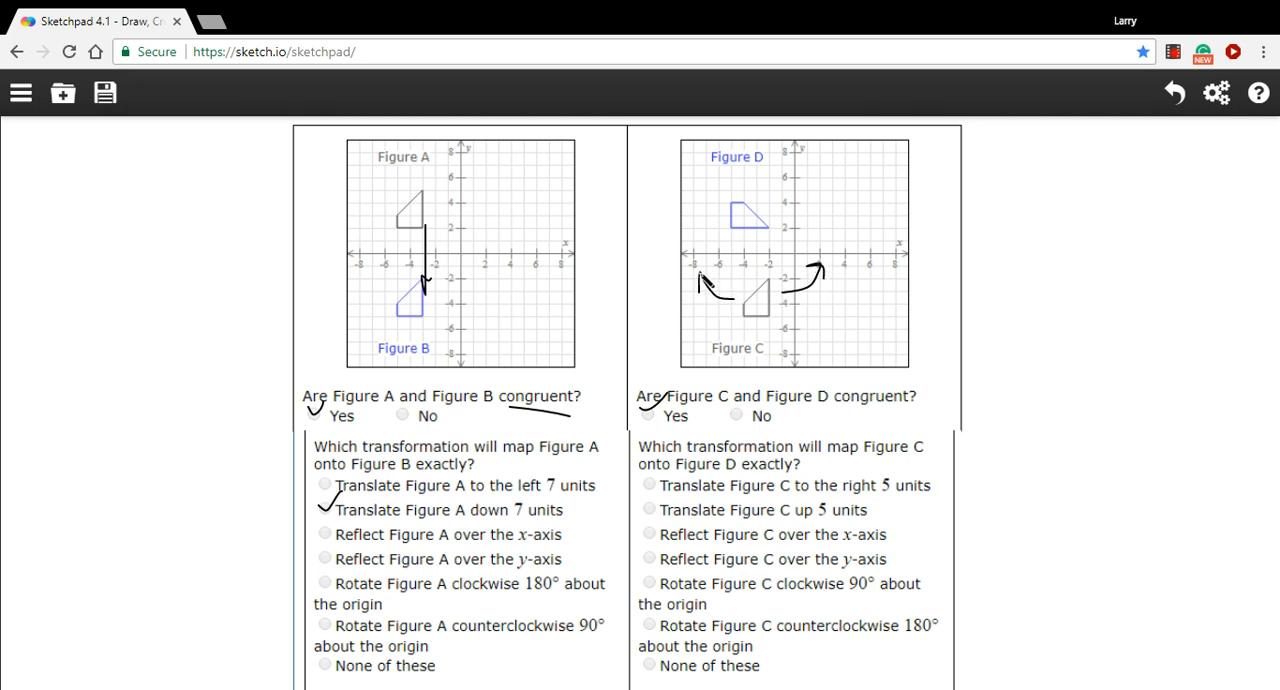
Draw two more curved rotation arrows from Figure C toward Figure D on the right graph.
{"action": "left_click_drag", "start_coordinate": [700, 284], "coordinate": [740, 310]}
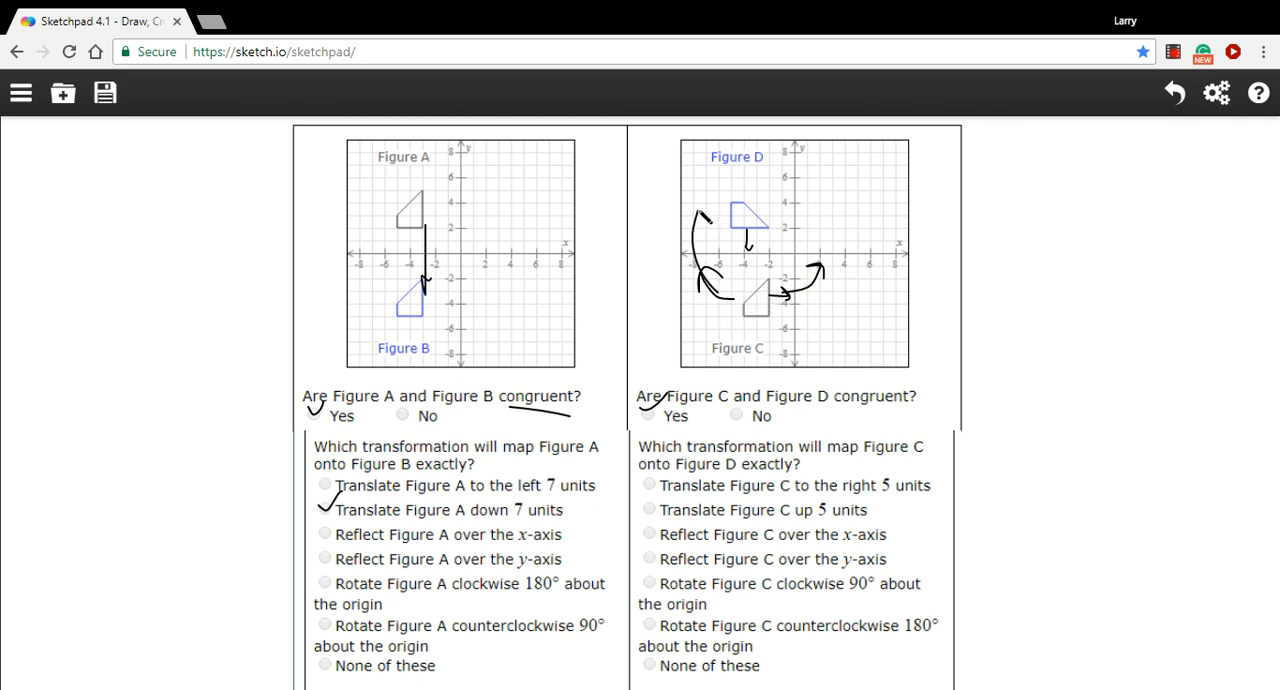
{"action": "left_click_drag", "start_coordinate": [720, 254], "coordinate": [740, 290]}
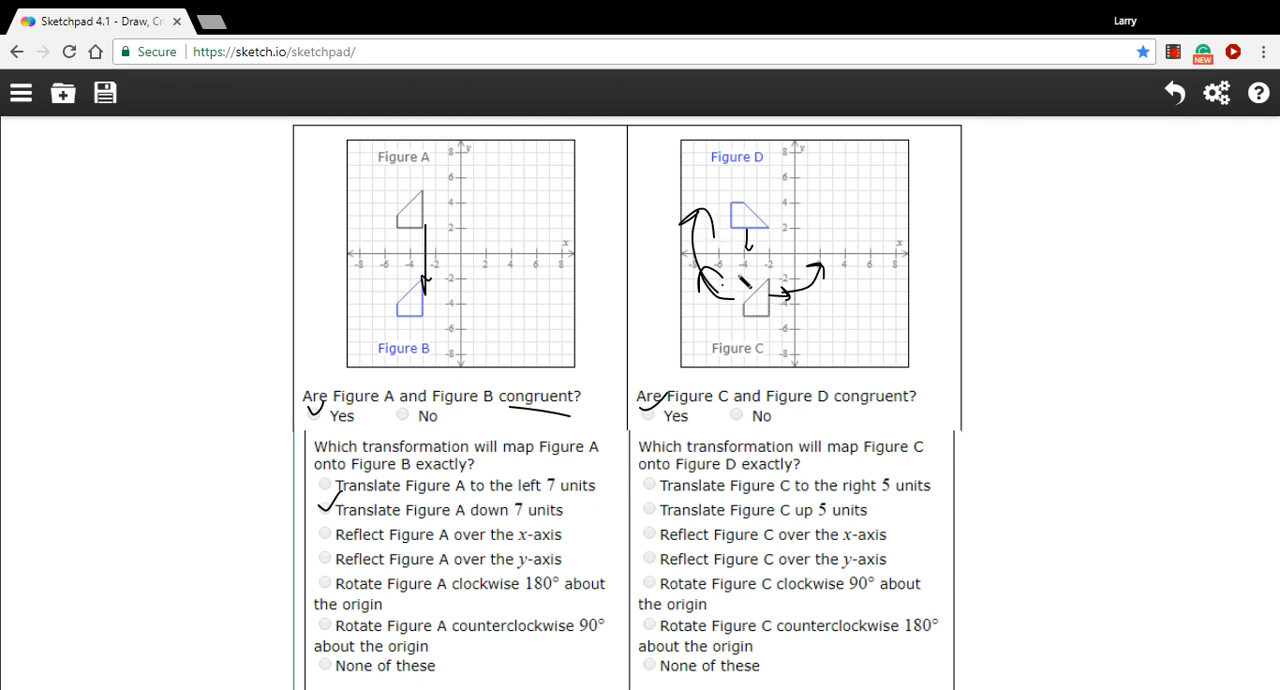
{"action": "mouse_move", "coordinate": [696, 564]}
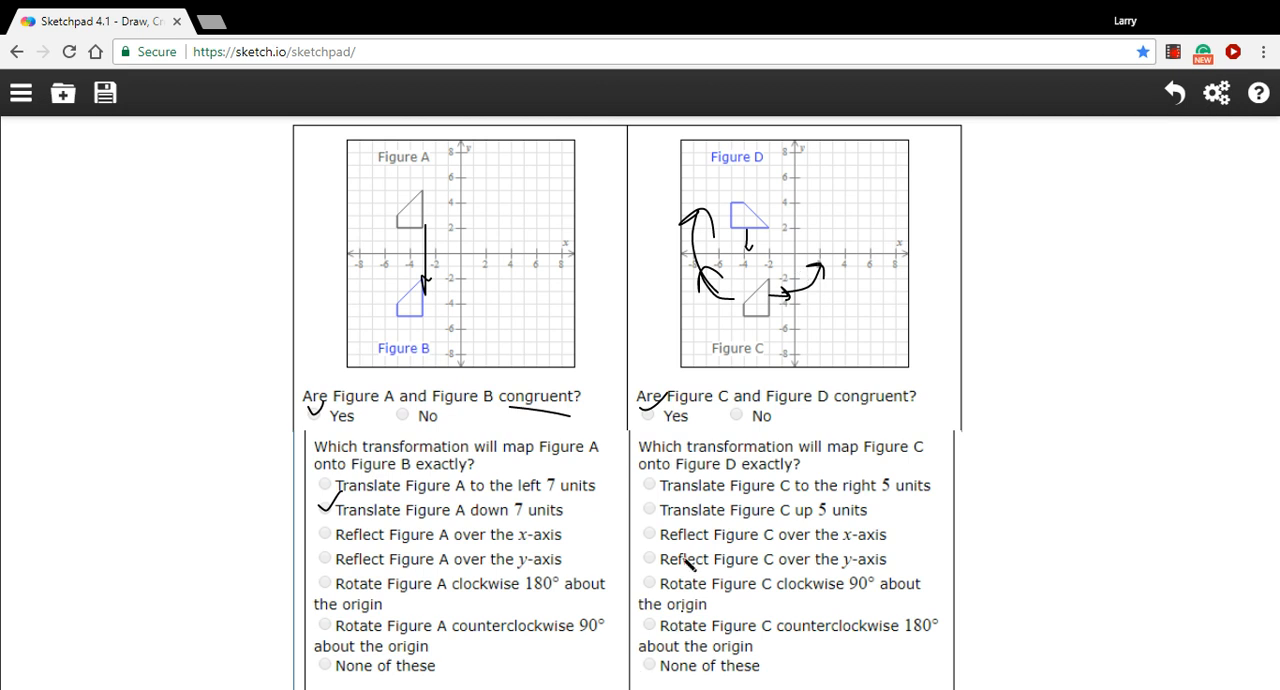
Tick 'Rotate Figure C clockwise 90° about the origin' as the C-to-D answer.
{"action": "left_click", "coordinate": [644, 584]}
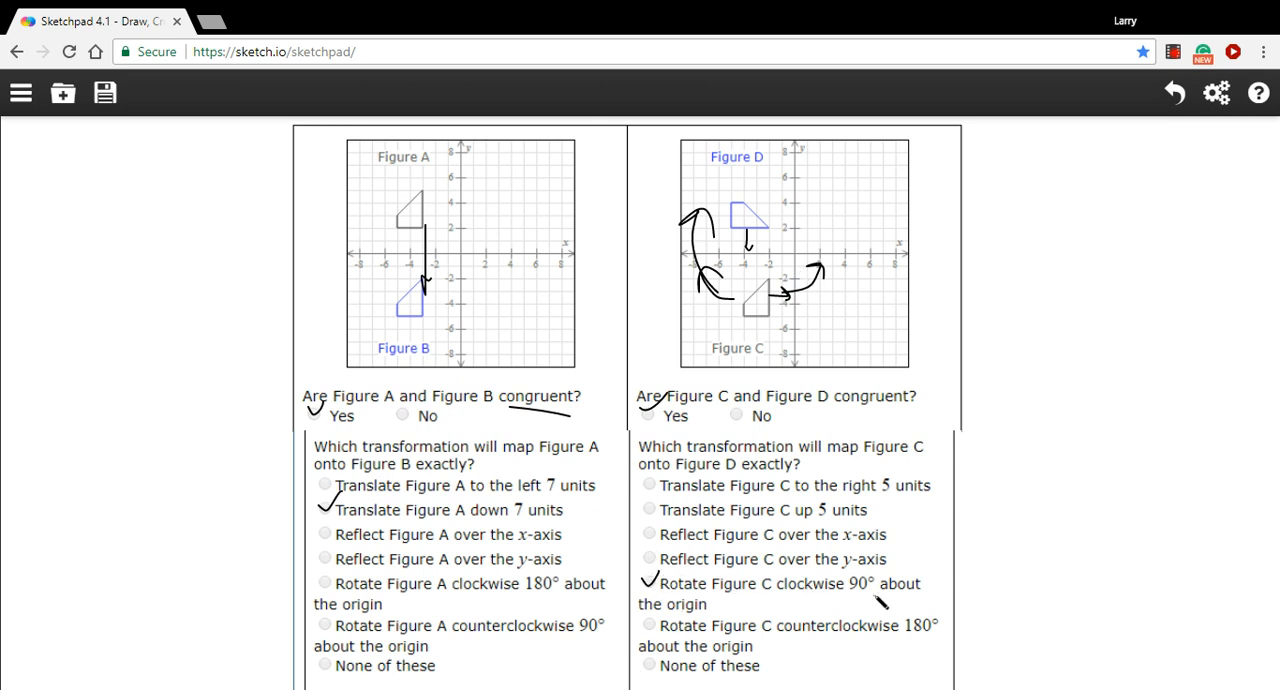
{"action": "mouse_move", "coordinate": [696, 636]}
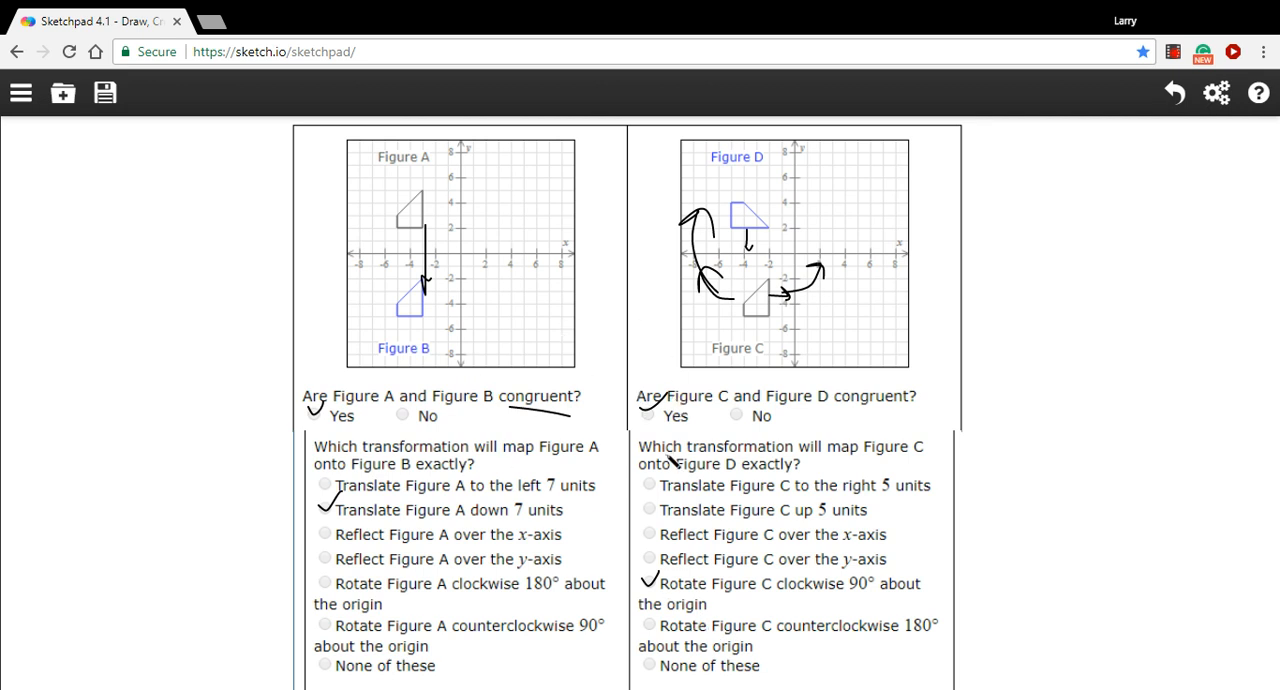
{"action": "mouse_move", "coordinate": [1216, 182]}
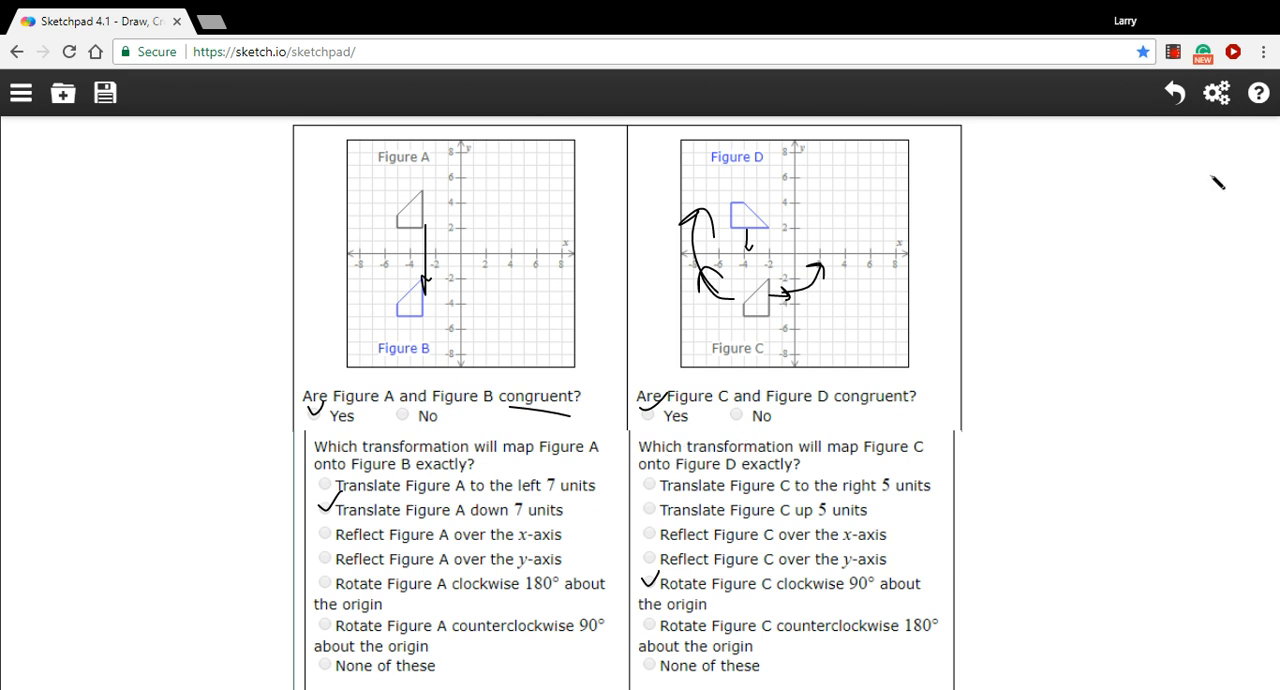